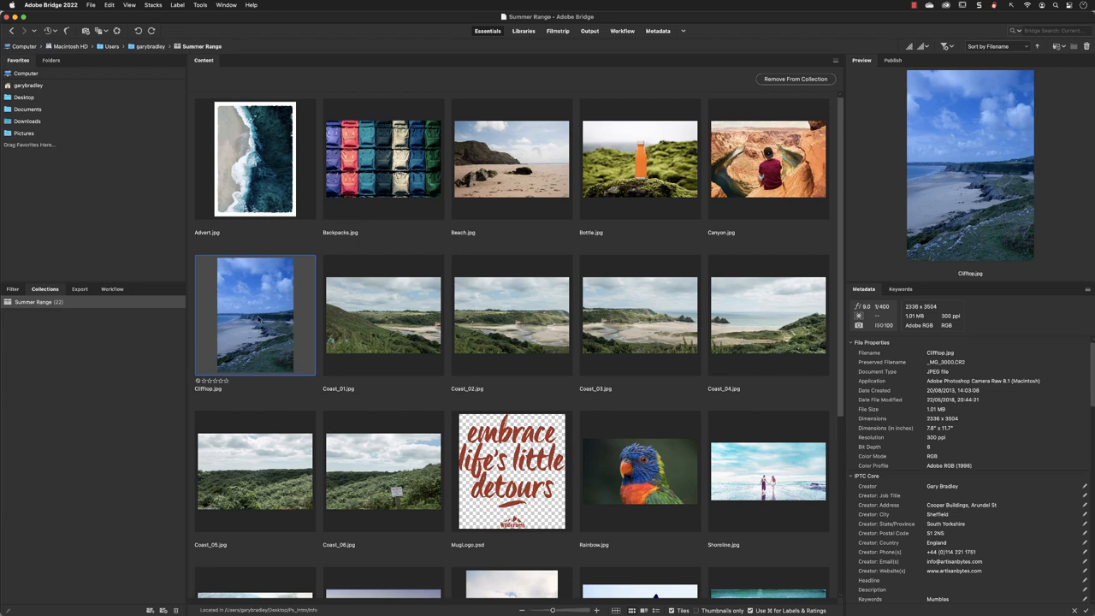
Step: Browse the Desktop folder from the Favorites panel, showing its Ps_intro subfolder
{"action": "left_click", "coordinate": [24, 96]}
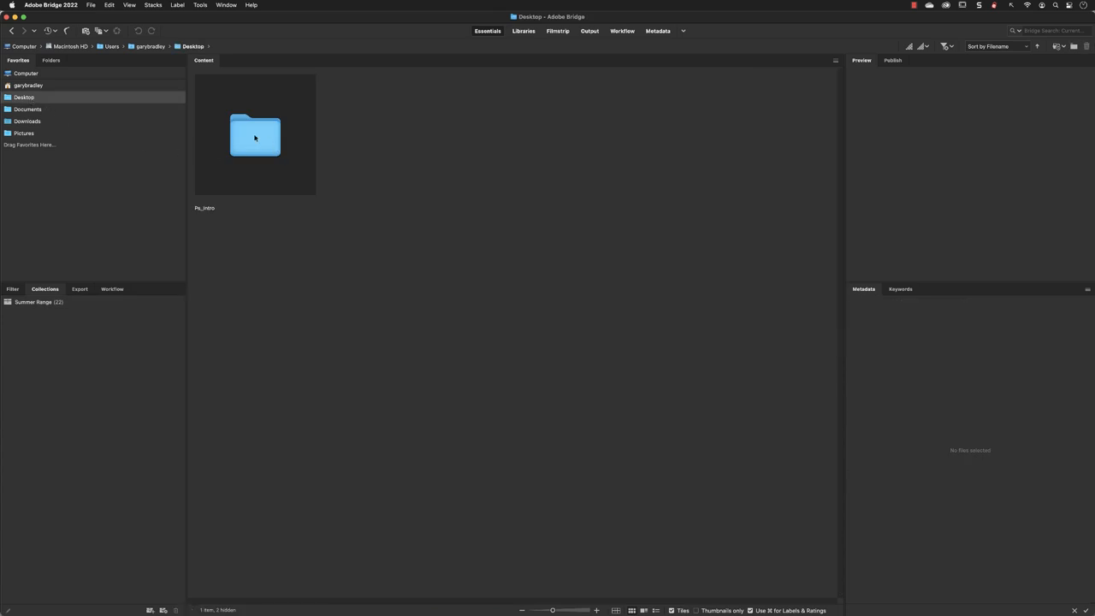
Step: Enter Ps_intro, add its Info folder to Favorites and jump to Info's images from there
{"action": "double_click", "coordinate": [255, 135]}
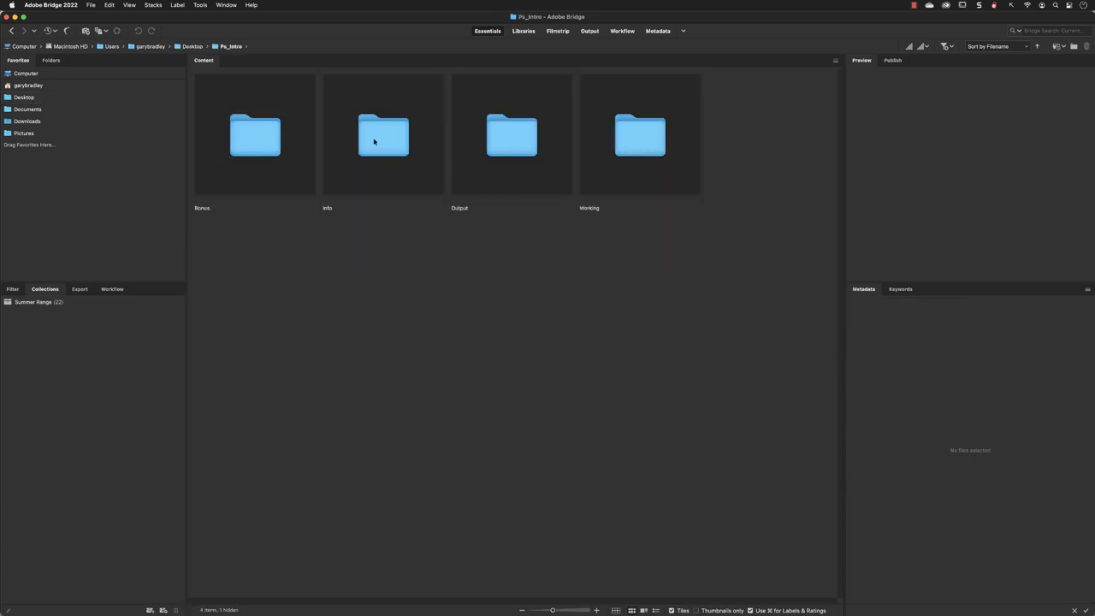
{"action": "mouse_move", "coordinate": [373, 154]}
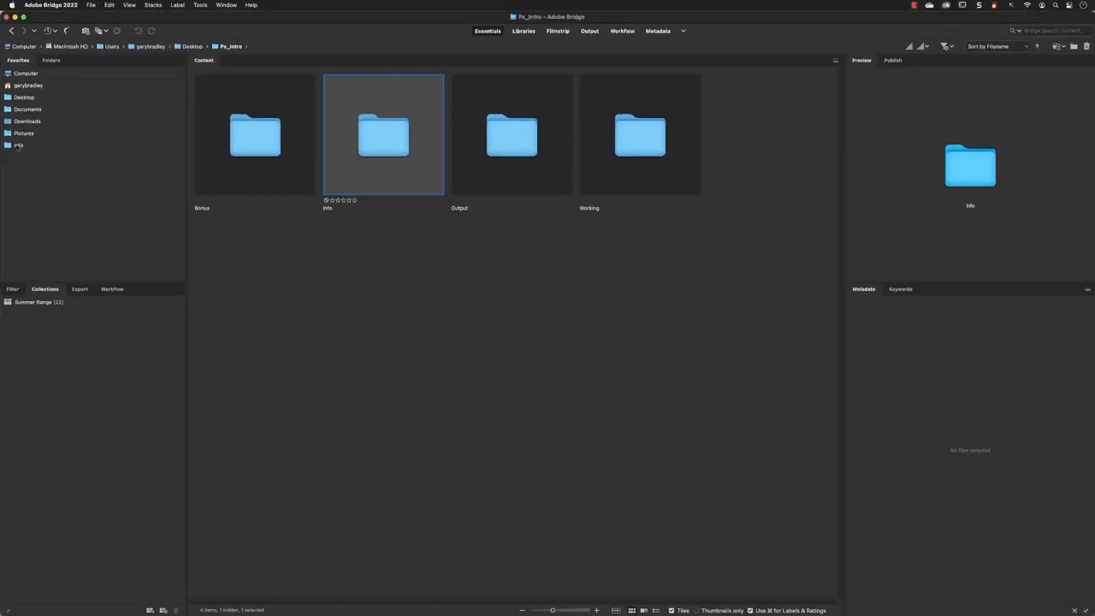
{"action": "left_click", "coordinate": [253, 134]}
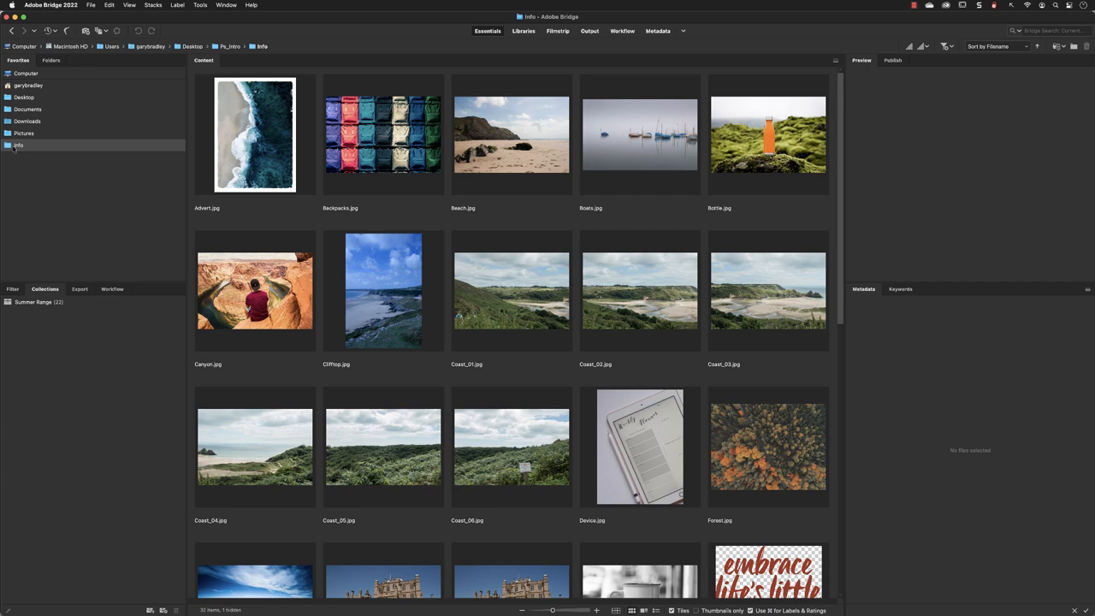
Step: Remove the Info folder from Favorites via its right-click Remove from Favorites option
{"action": "right_click", "coordinate": [17, 143]}
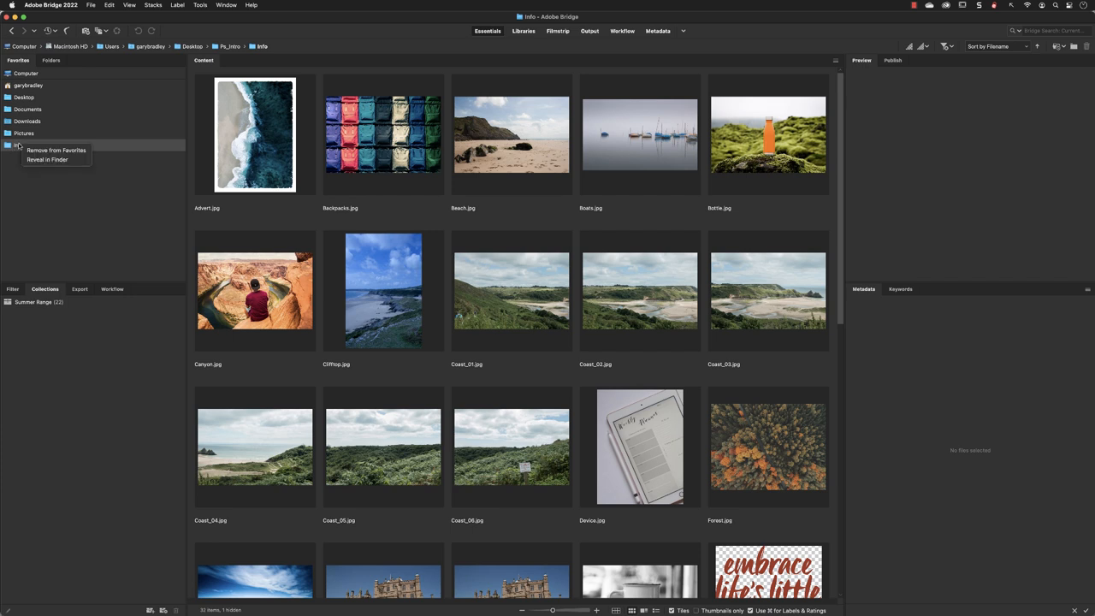
{"action": "mouse_move", "coordinate": [55, 151]}
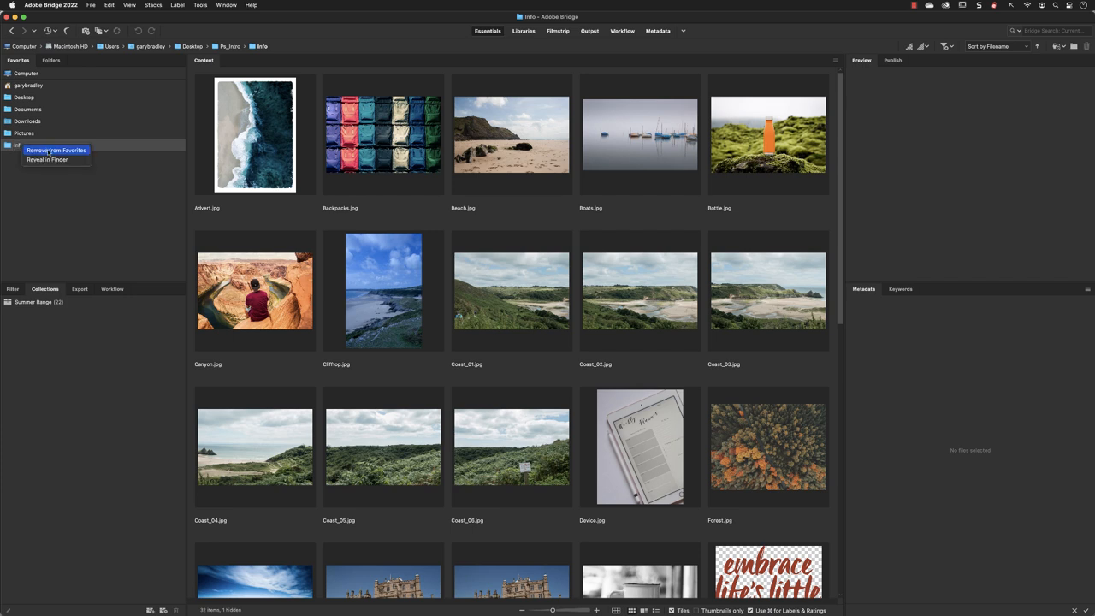
{"action": "left_click", "coordinate": [69, 196]}
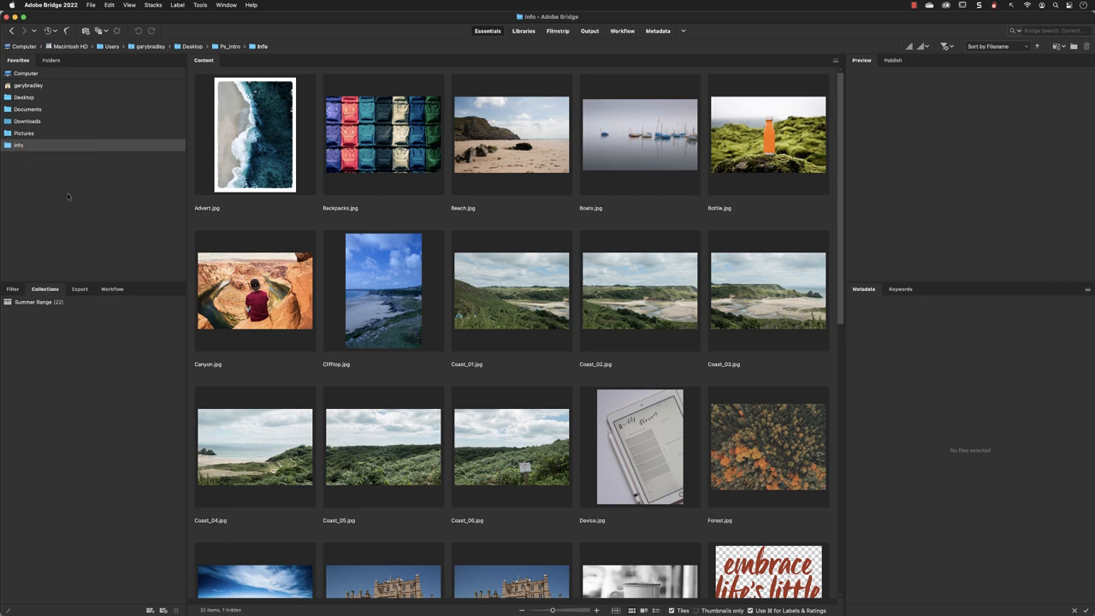